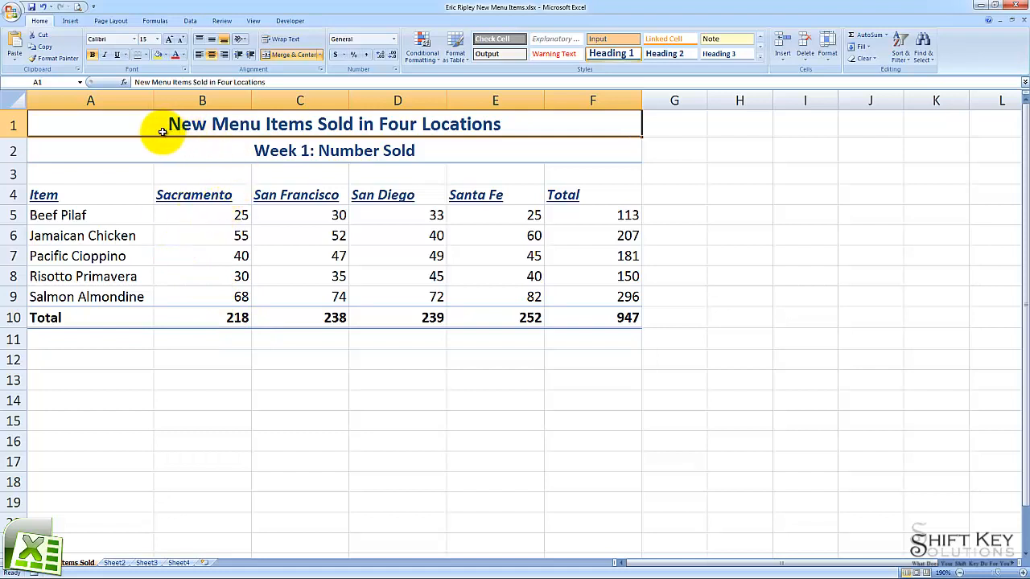
mouse_move(198, 209)
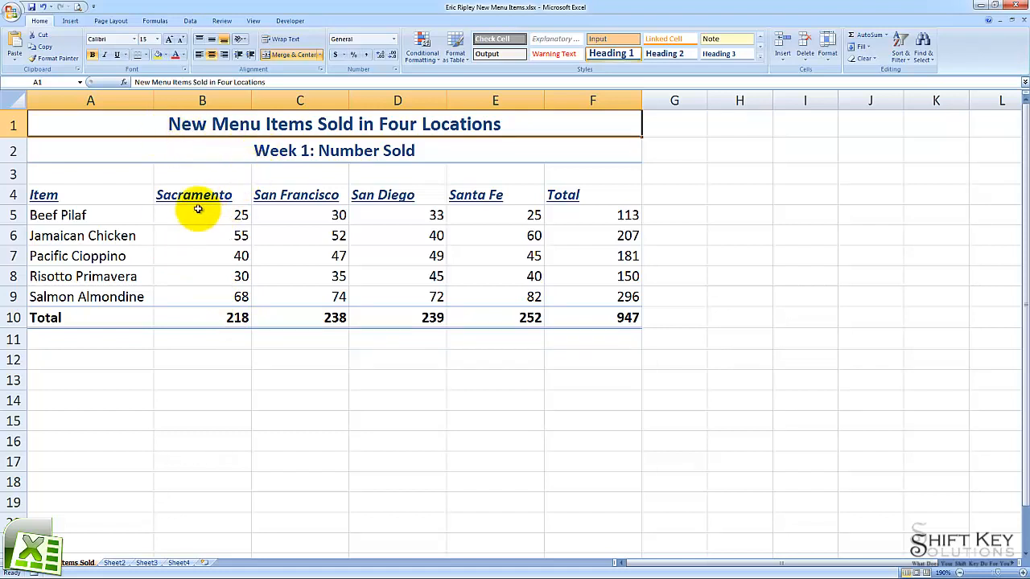
- Open Good Foods.xlsx from the Student Files Excel 2007 folder through the Office button
click(13, 13)
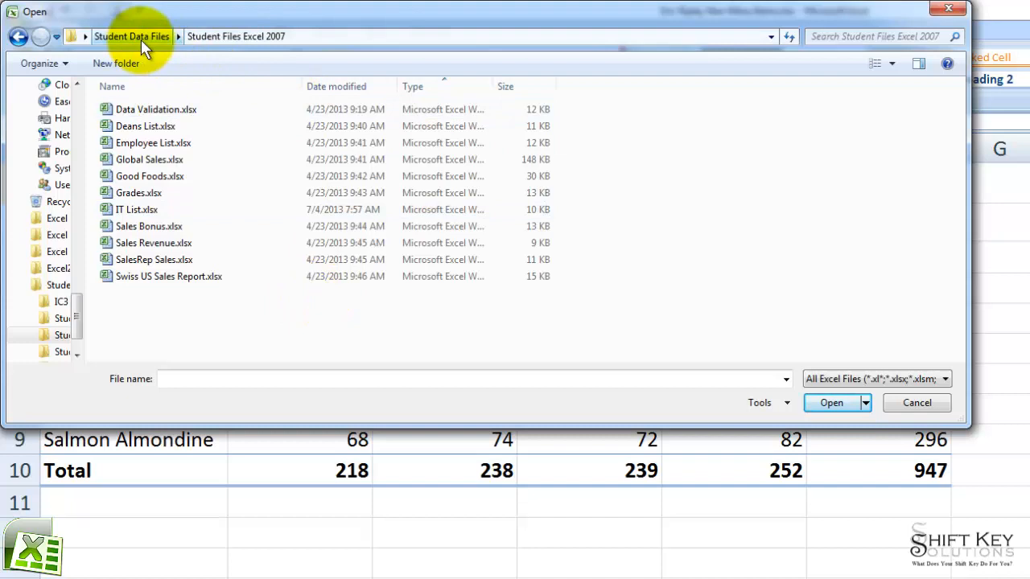
mouse_move(245, 45)
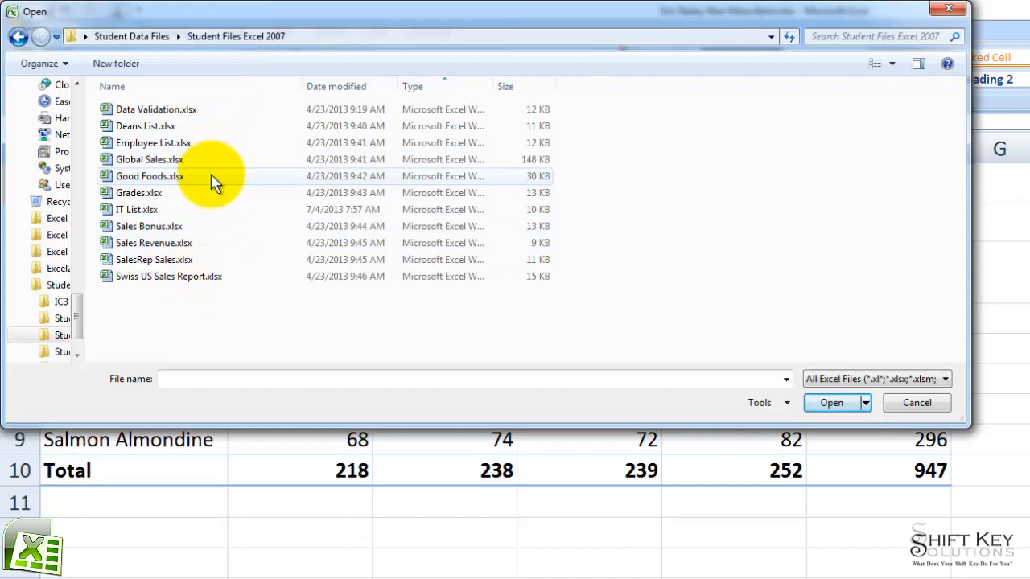
click(150, 175)
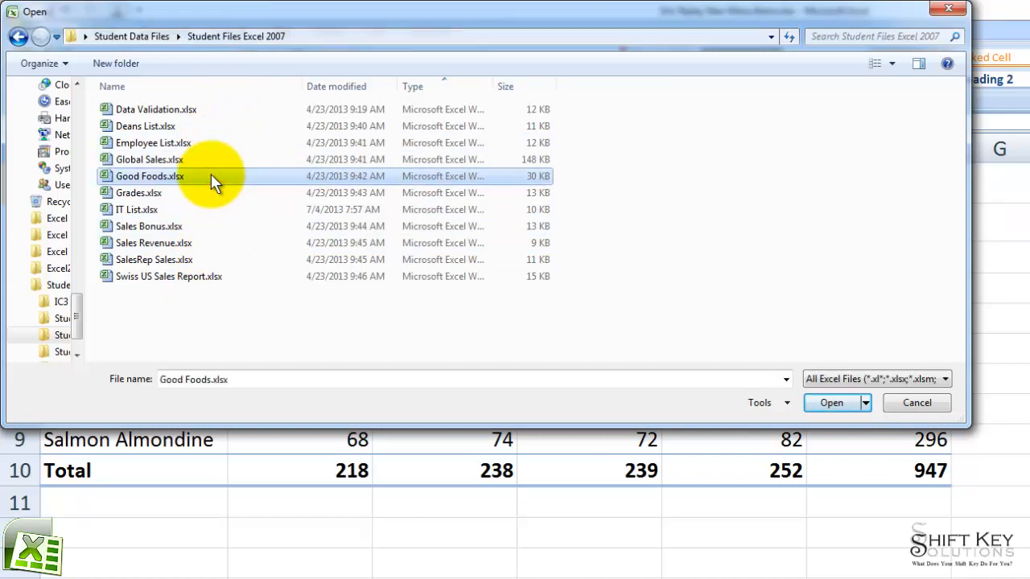
mouse_move(831, 403)
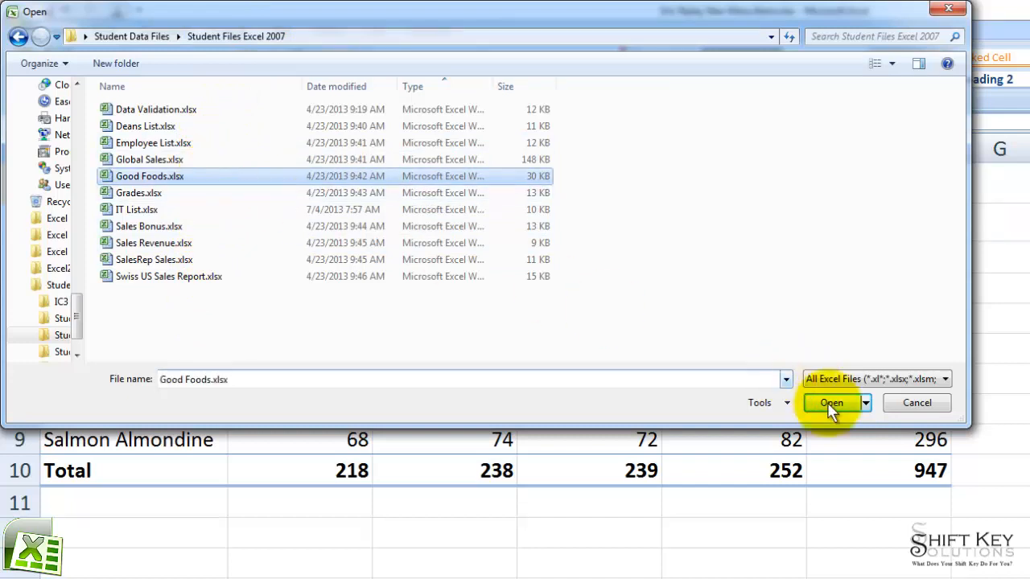
click(831, 403)
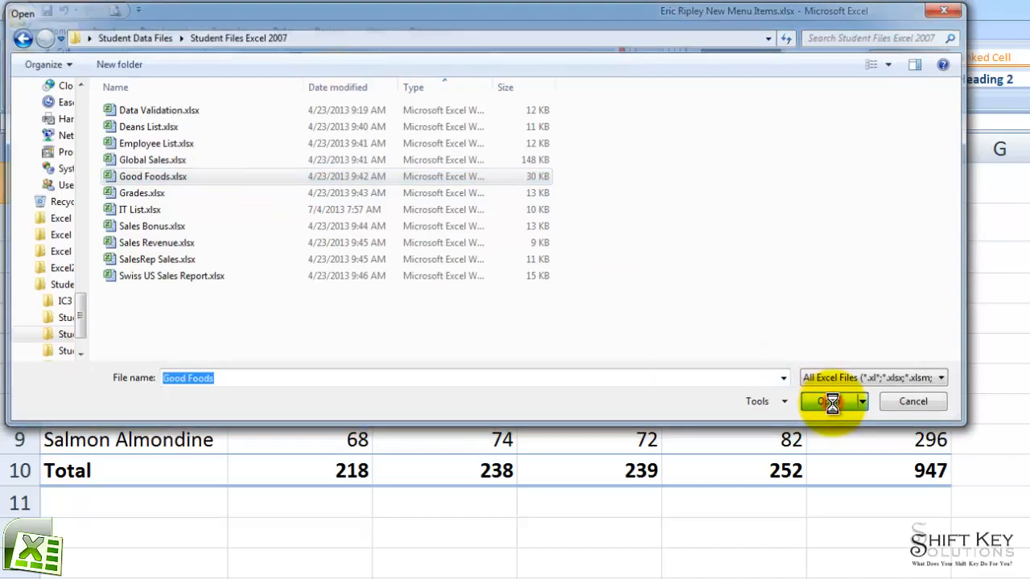
- Use View > Switch Windows to bring New Menu Items.xlsx back to the front
click(827, 401)
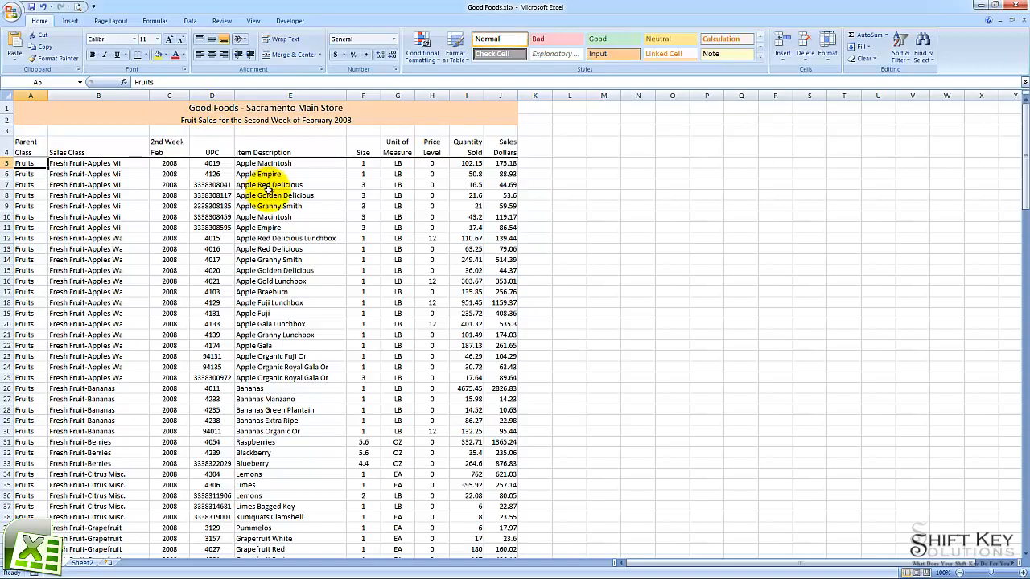
click(275, 21)
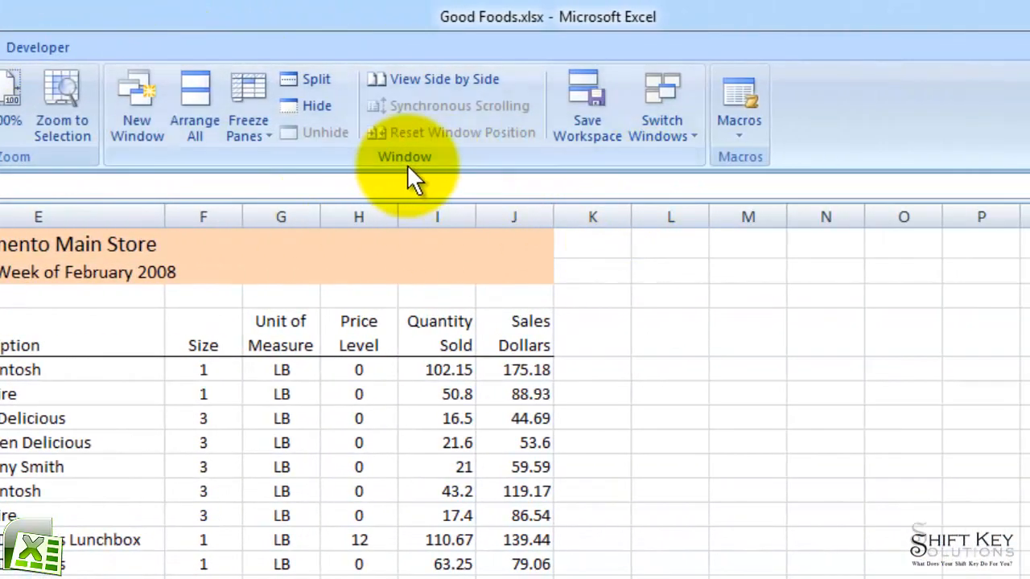
click(661, 104)
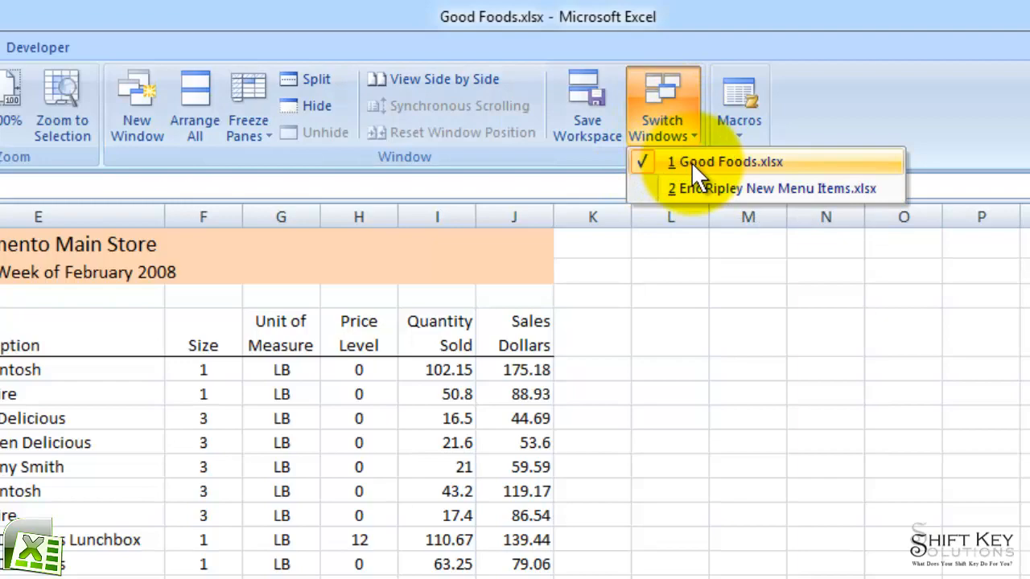
mouse_move(819, 198)
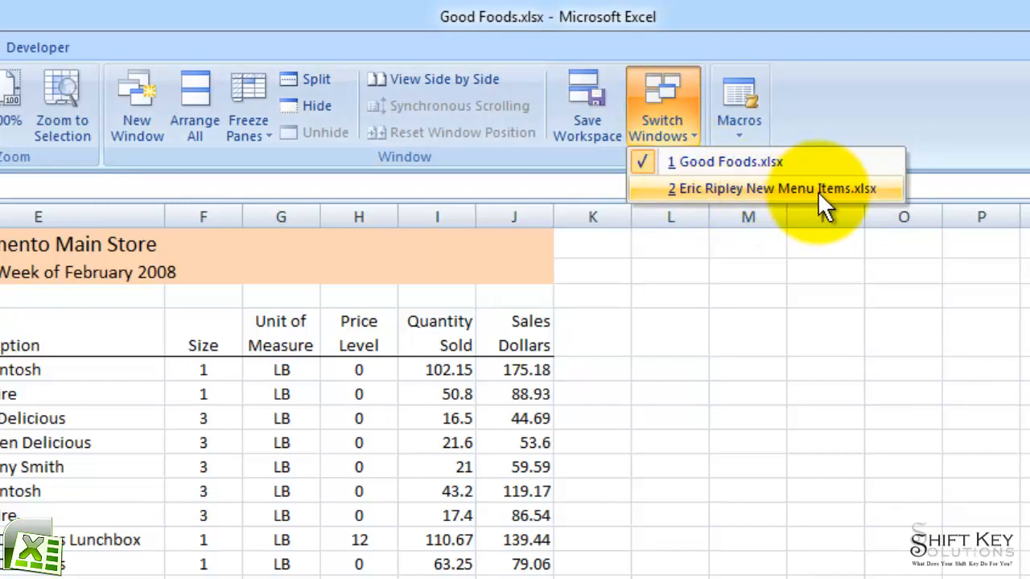
mouse_move(754, 201)
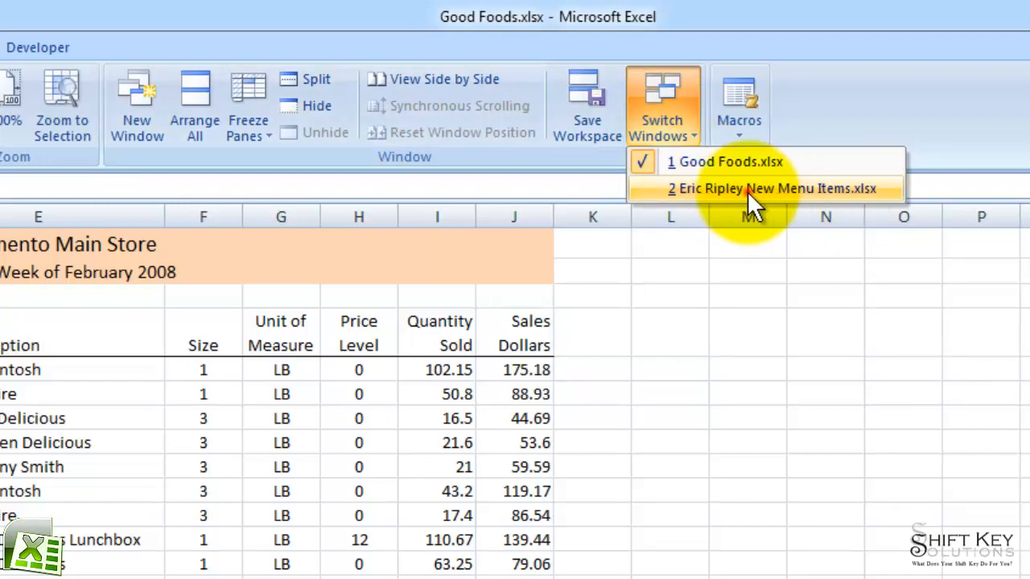
click(767, 189)
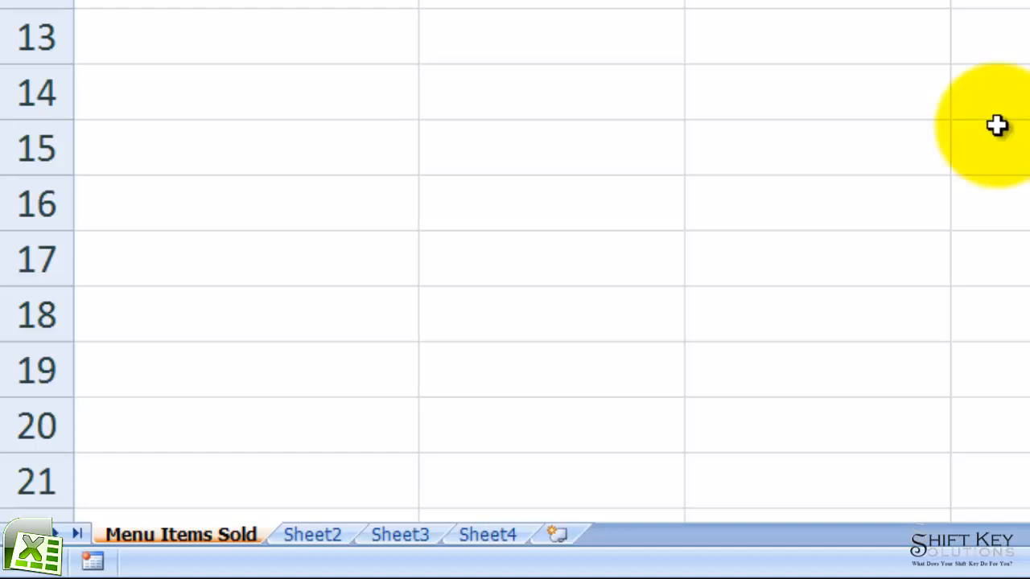
mouse_move(171, 497)
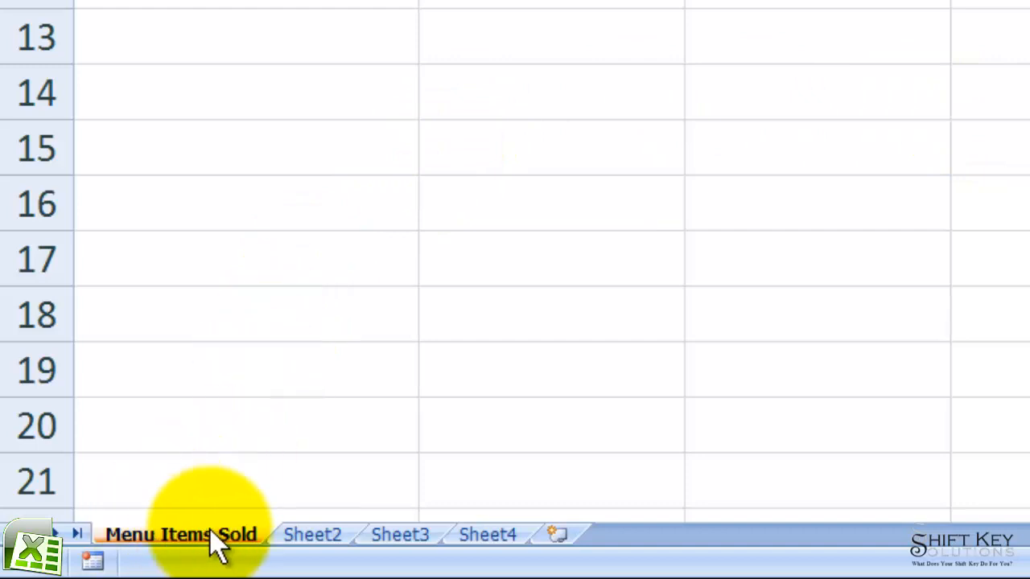
- In Move or Copy for Menu Items Sold, choose Good Foods.xlsx and tick Create a copy
right_click(204, 536)
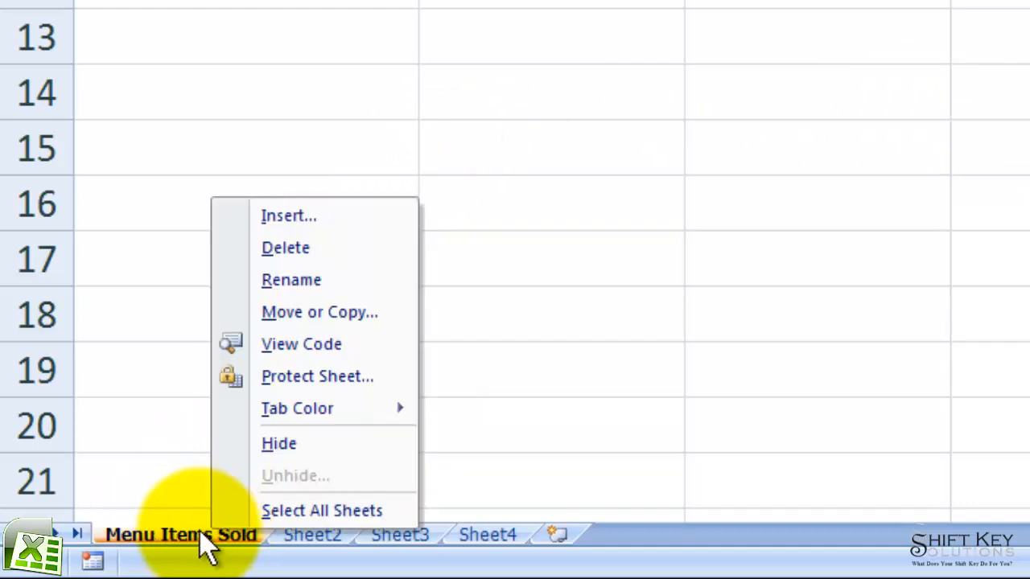
mouse_move(303, 324)
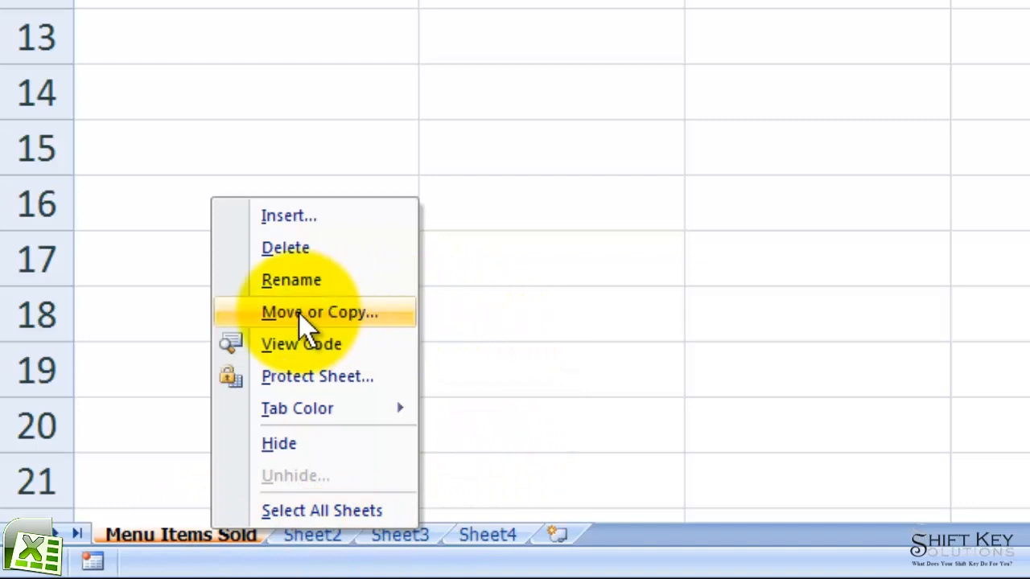
click(317, 312)
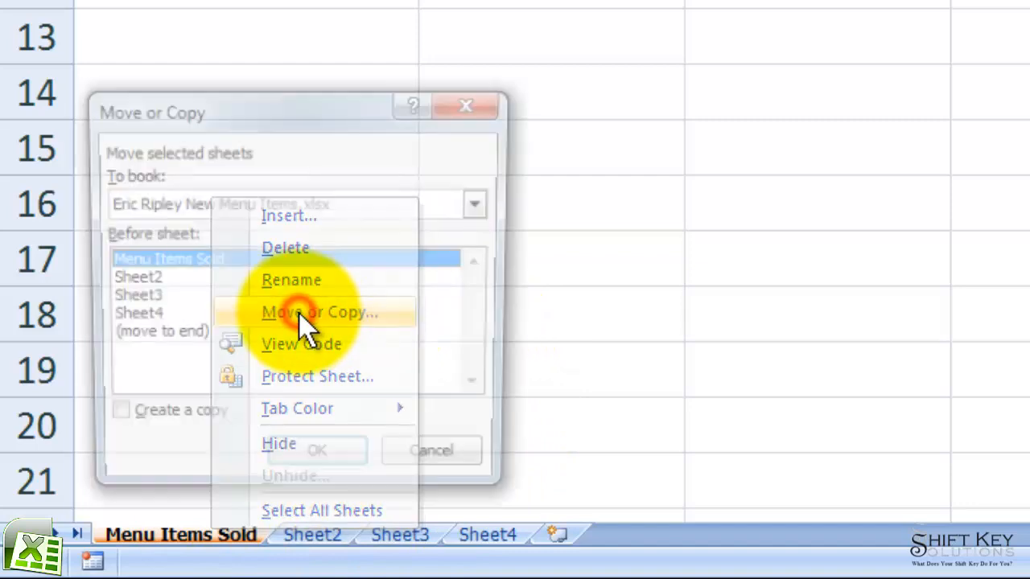
click(317, 312)
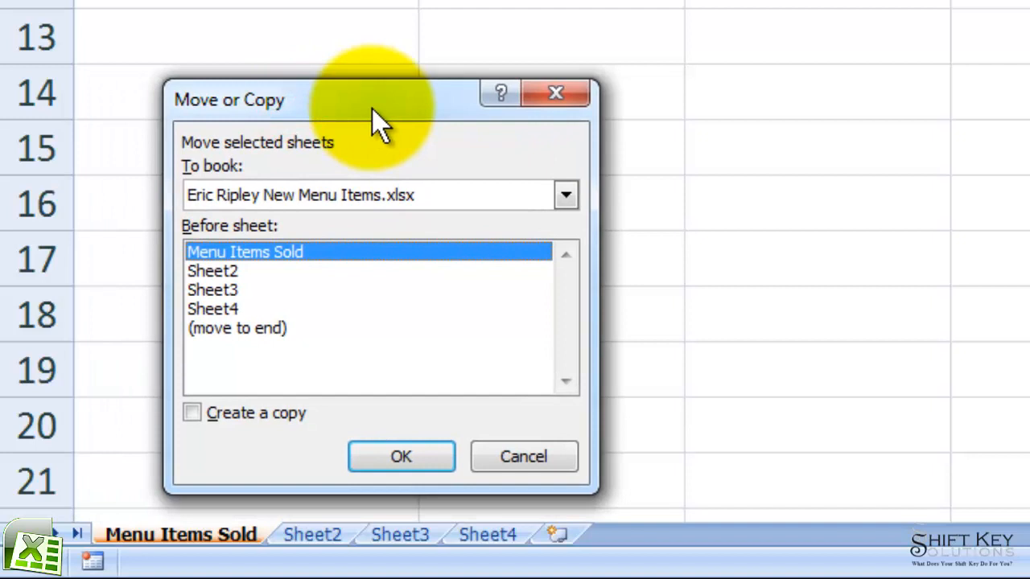
mouse_move(269, 169)
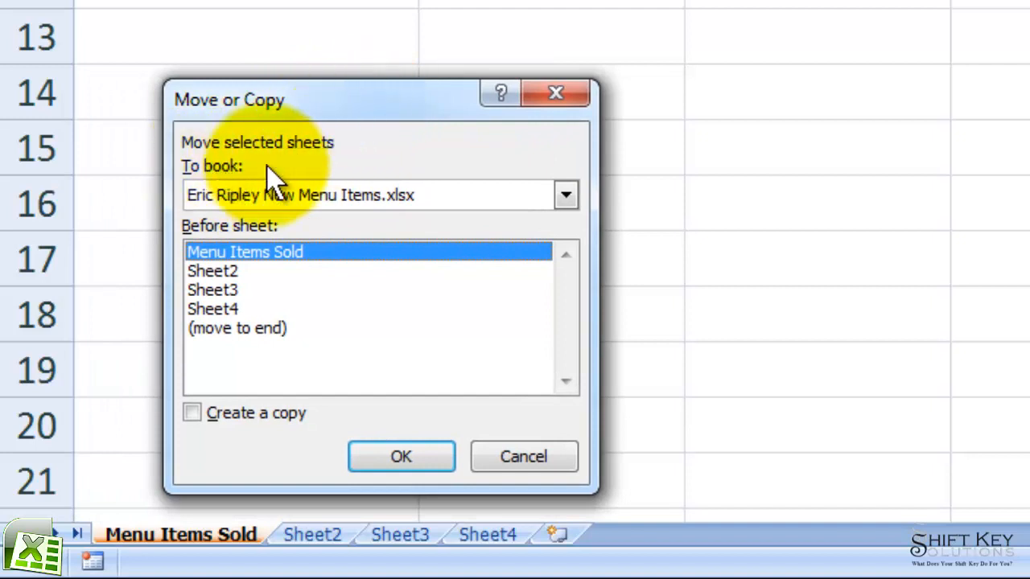
mouse_move(217, 181)
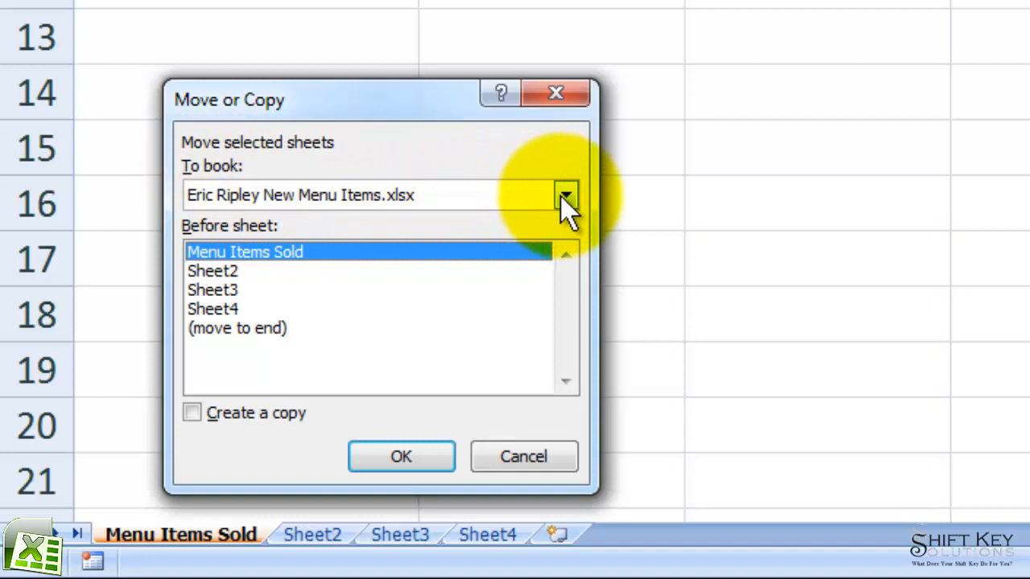
click(562, 195)
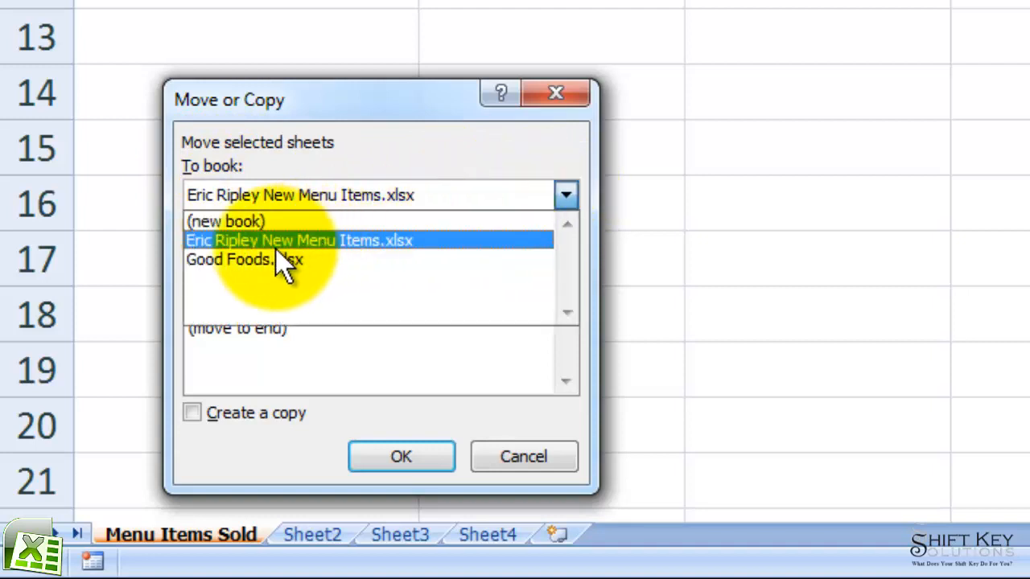
click(234, 259)
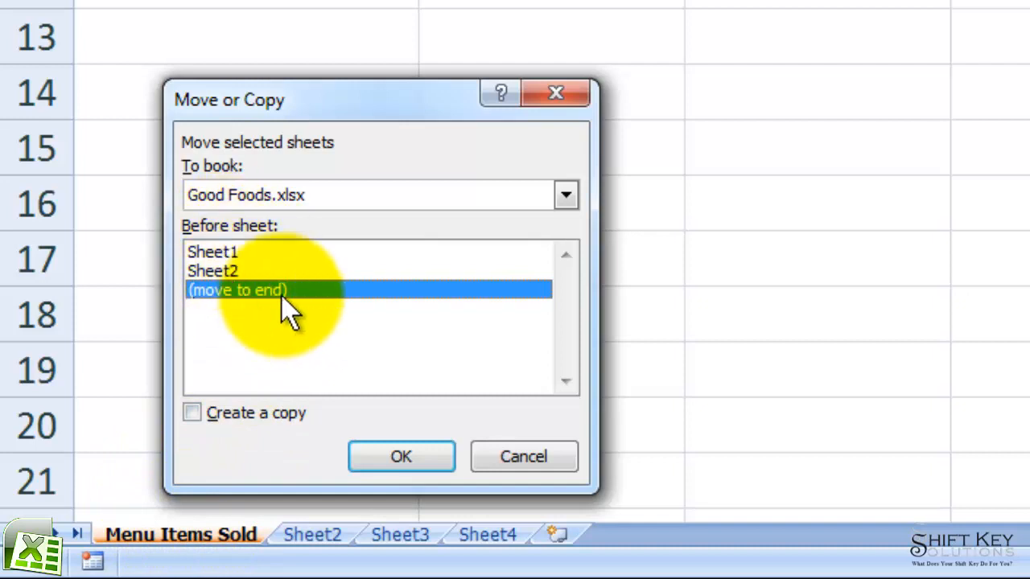
mouse_move(273, 224)
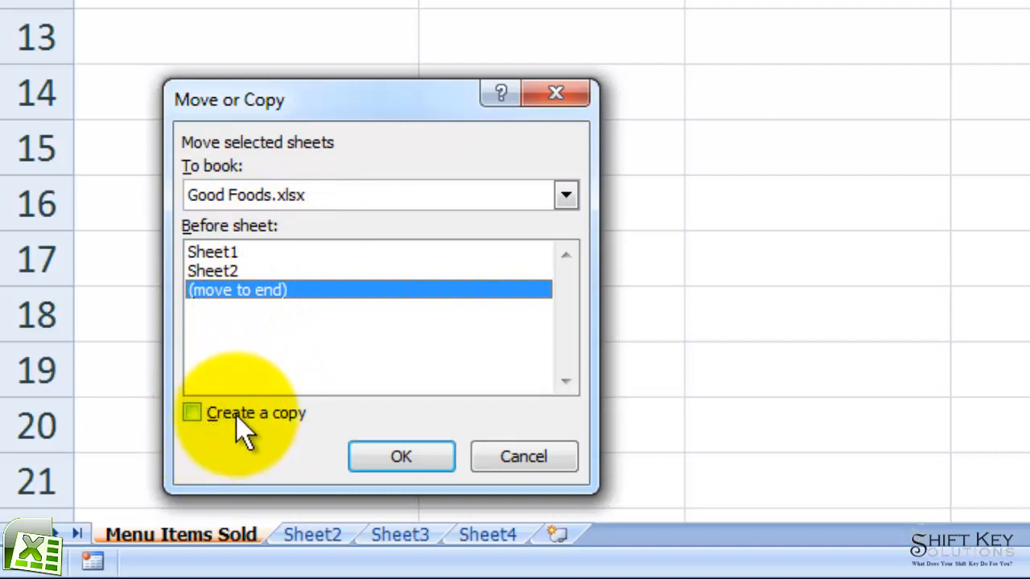
click(191, 412)
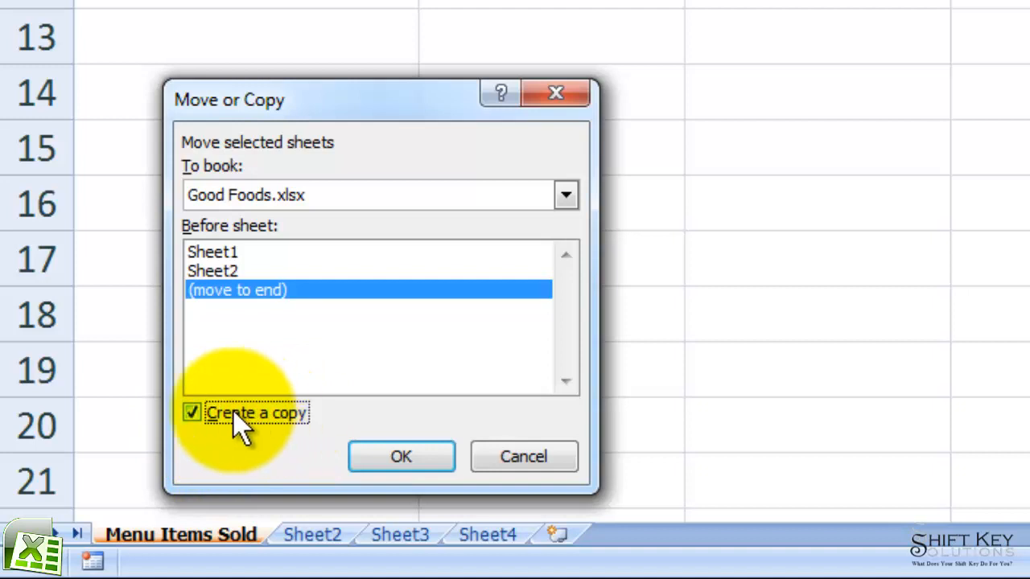
mouse_move(336, 409)
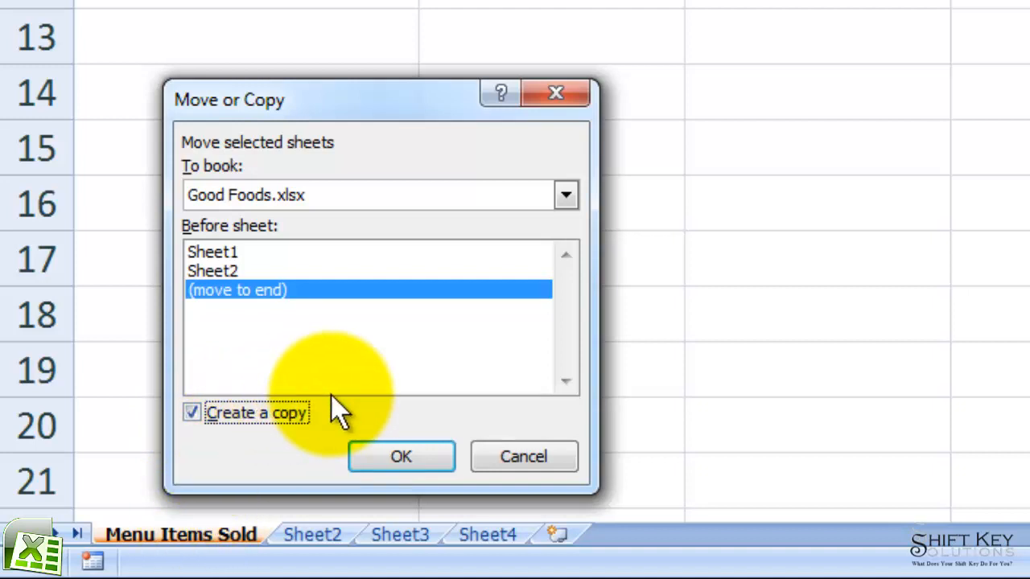
mouse_move(293, 435)
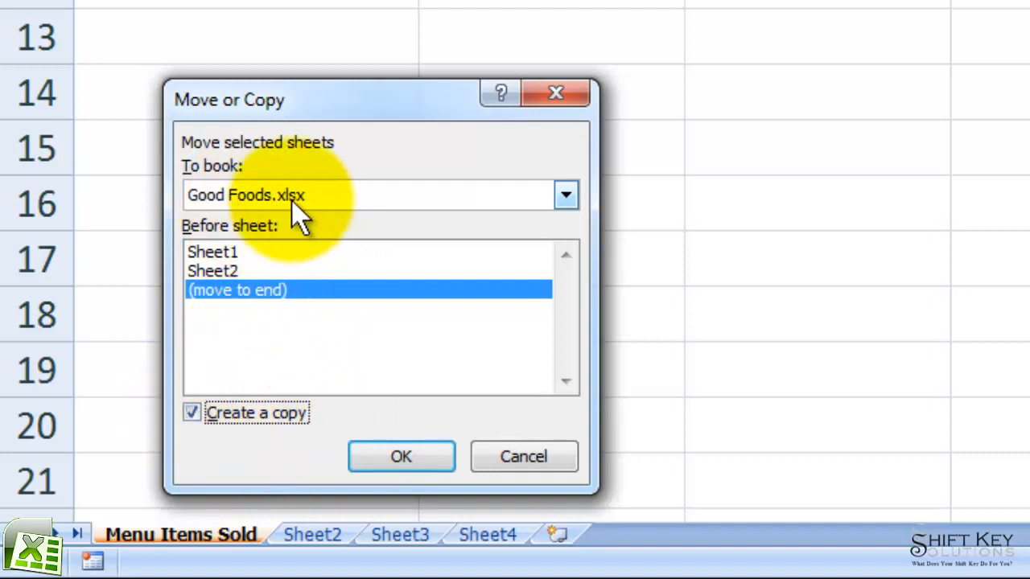
mouse_move(401, 457)
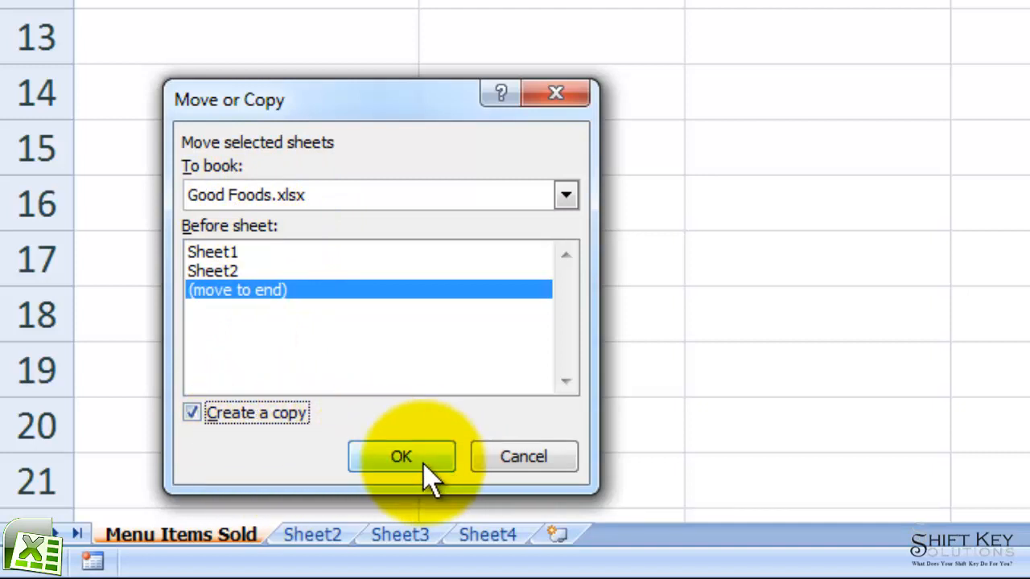
- Confirm the copy, then review the Sheet1, Sheet2 and Menu Items Sold tabs in Good Foods
click(400, 456)
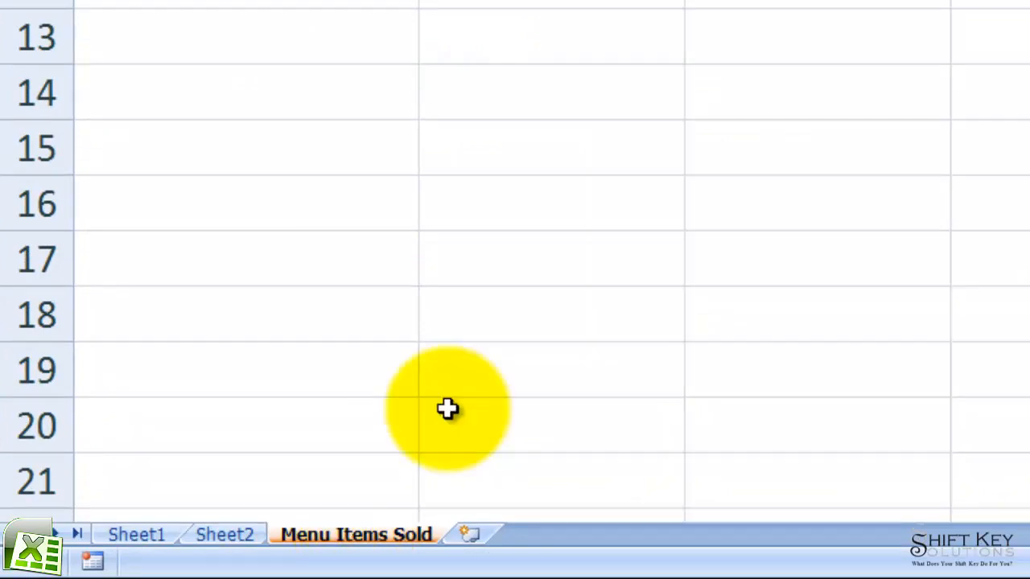
mouse_move(372, 563)
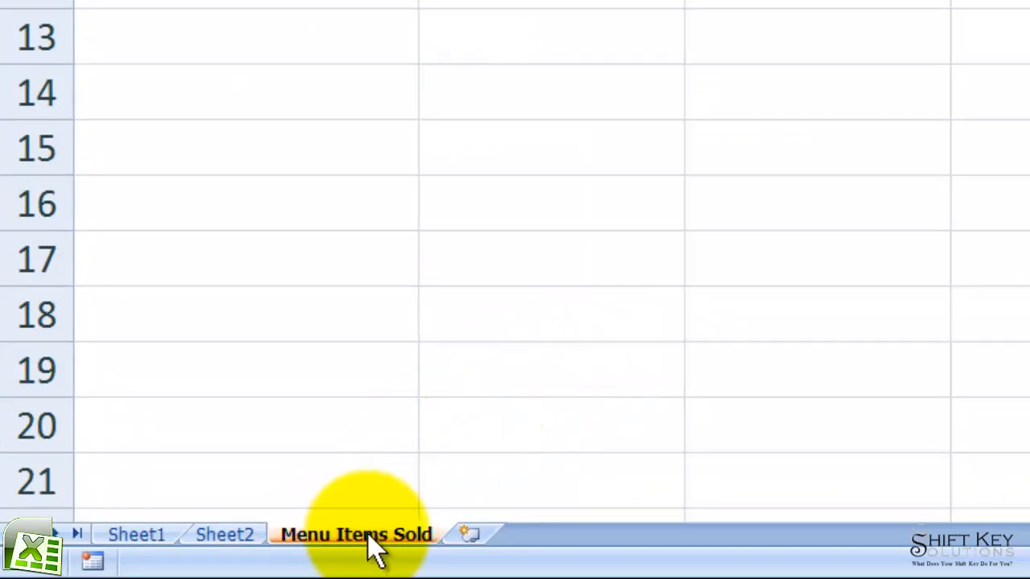
click(361, 534)
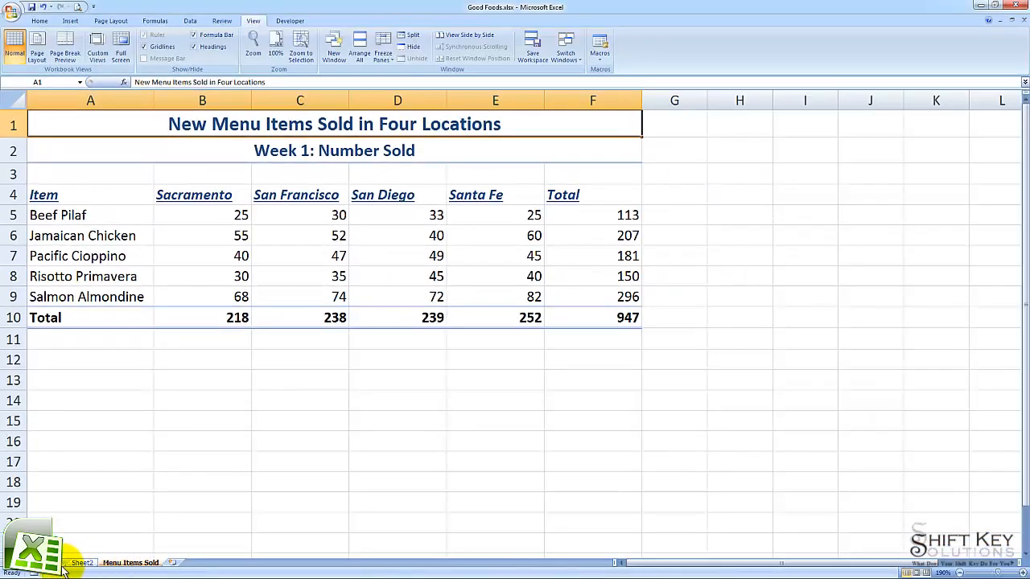
click(89, 562)
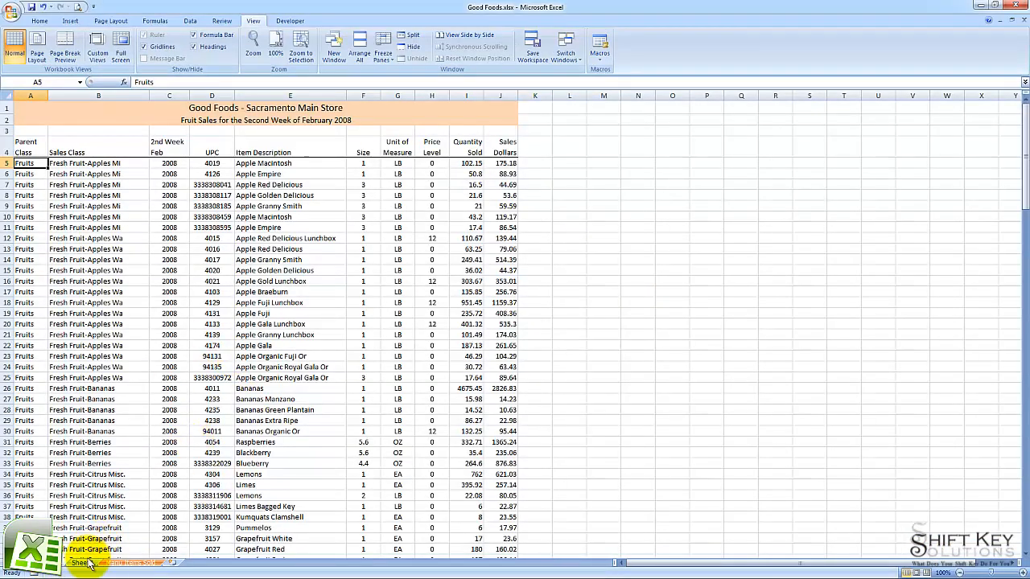
click(86, 563)
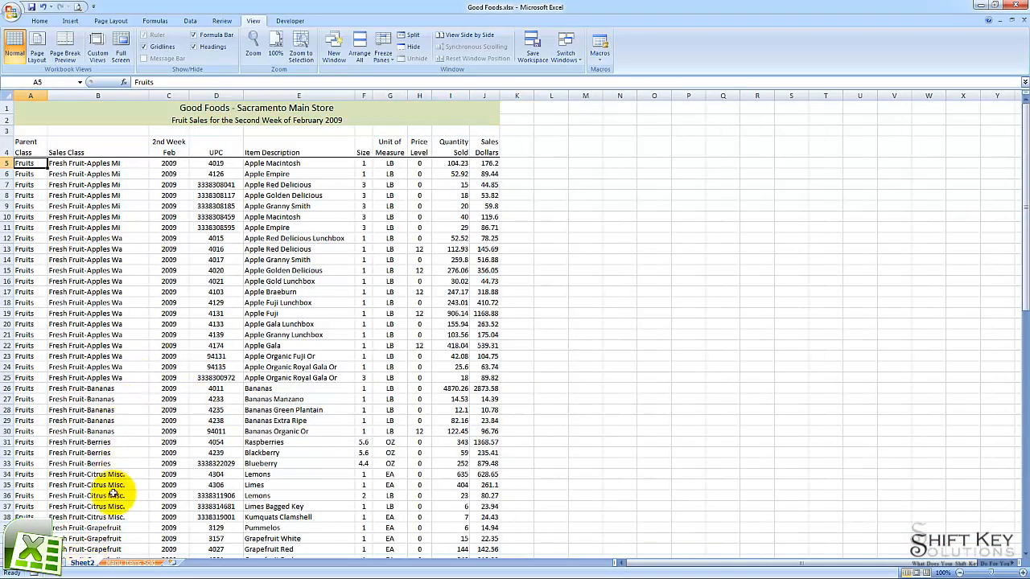
click(131, 563)
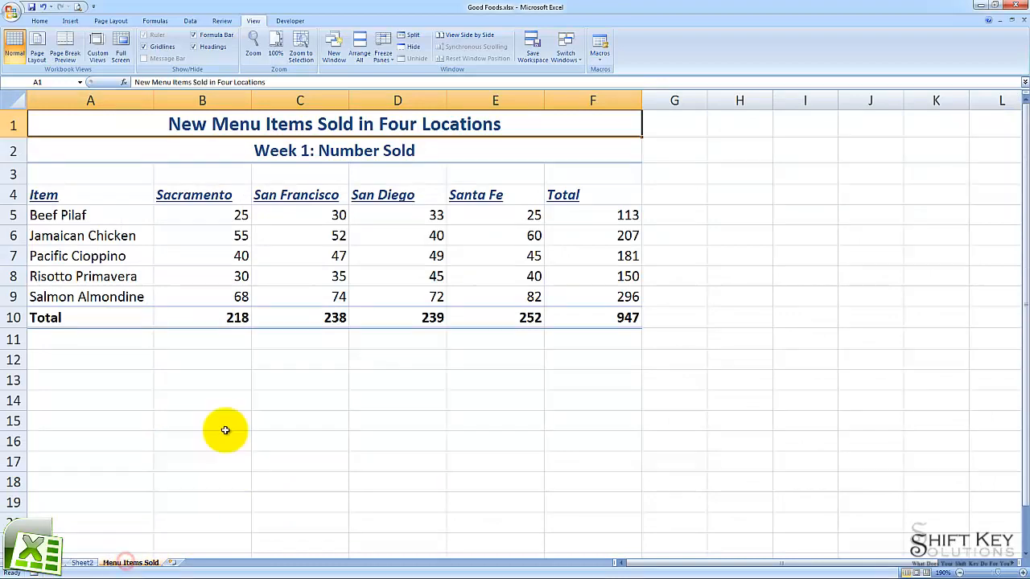
mouse_move(620, 235)
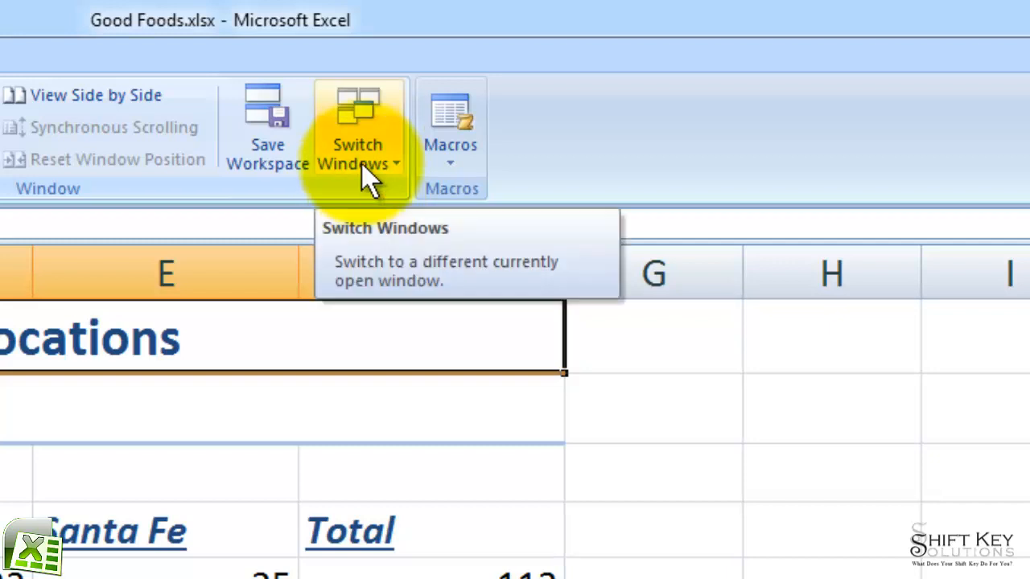
click(353, 145)
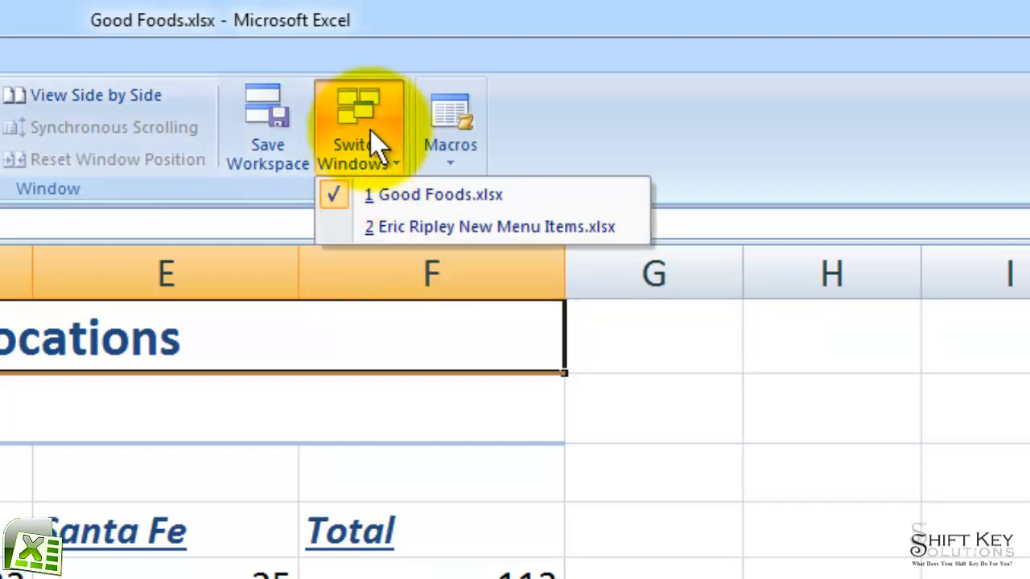
mouse_move(555, 237)
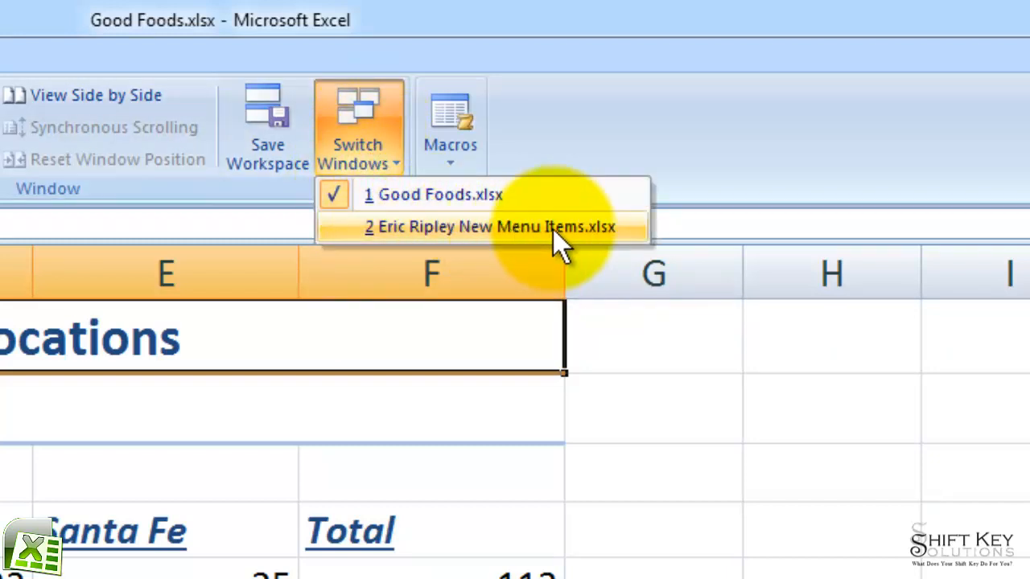
click(489, 226)
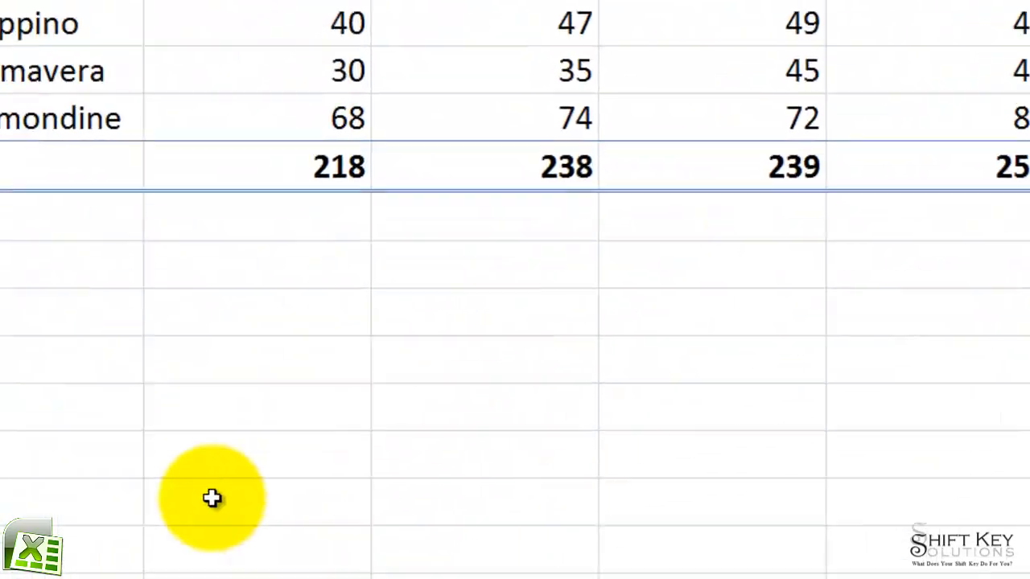